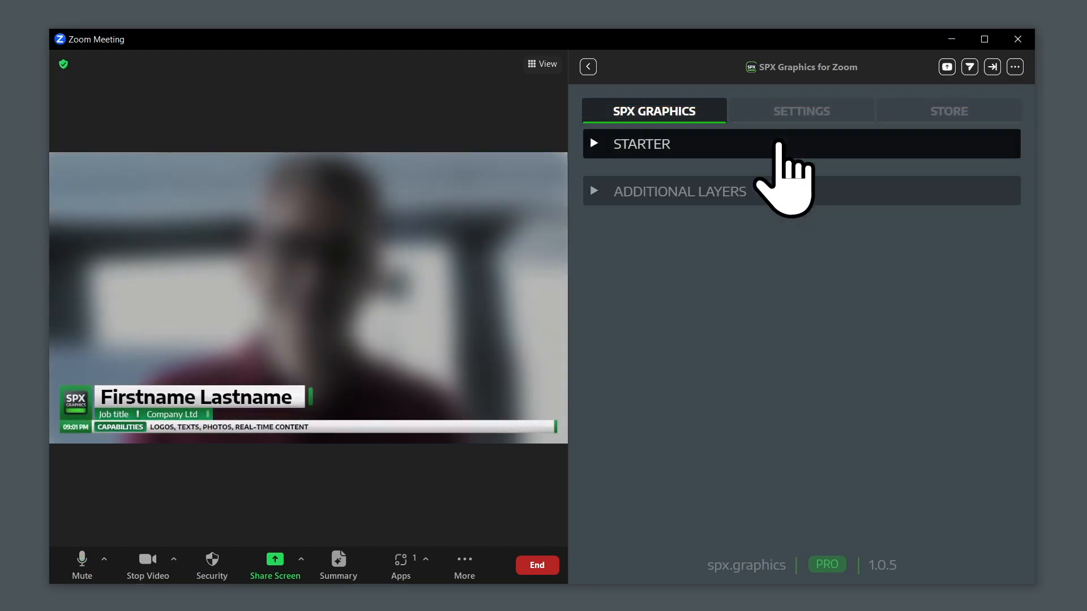
# Expand Additional Layers and switch on the Callout layer to show 'You are muted!'.
pyautogui.click(679, 191)
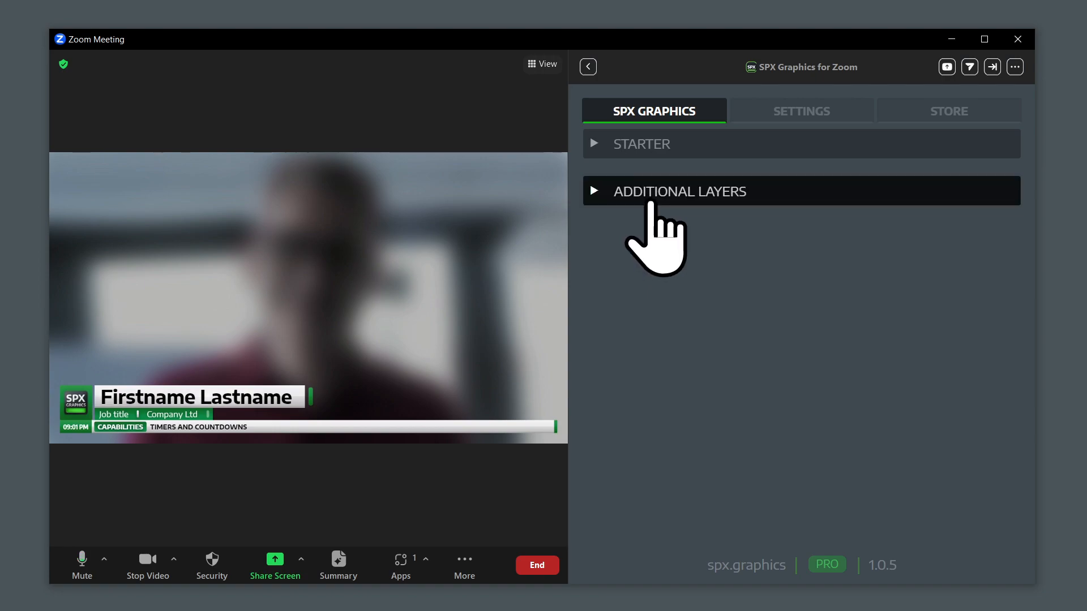
pyautogui.click(680, 191)
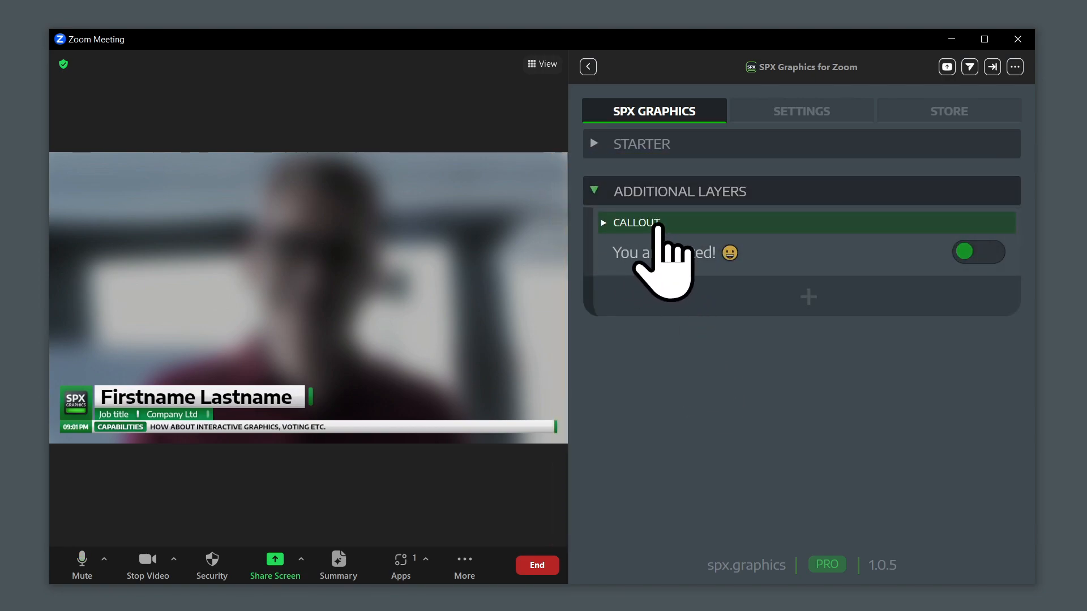
pyautogui.click(603, 222)
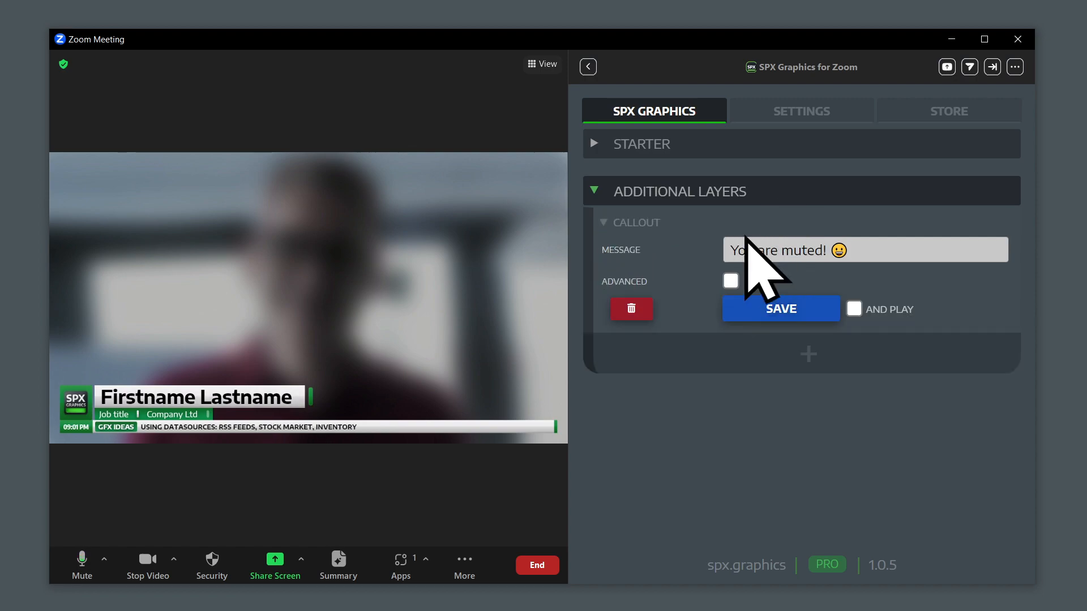
pyautogui.click(781, 308)
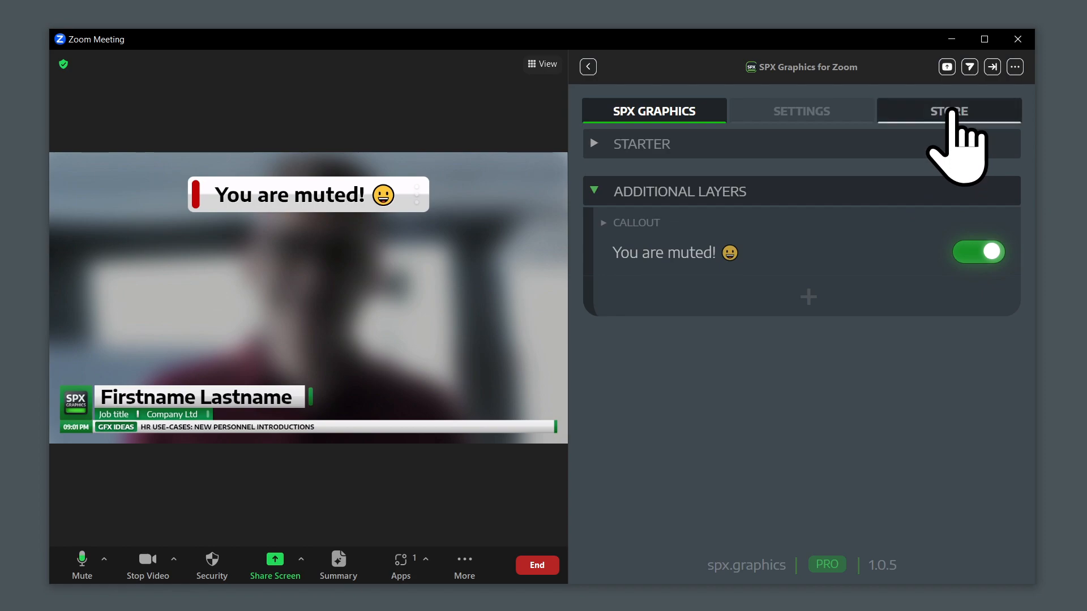
pyautogui.click(949, 111)
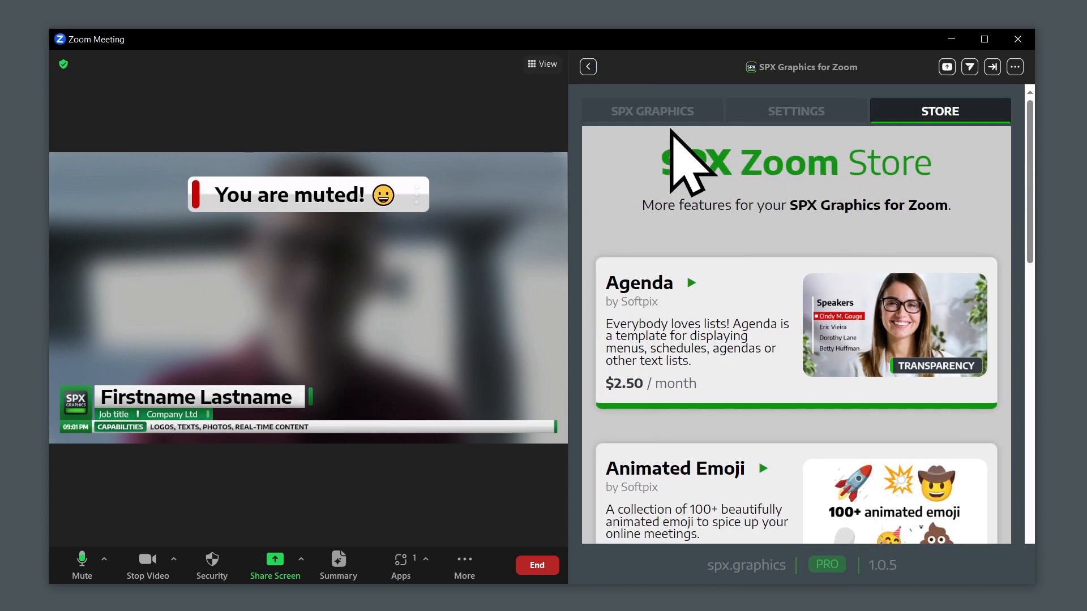
pyautogui.click(652, 111)
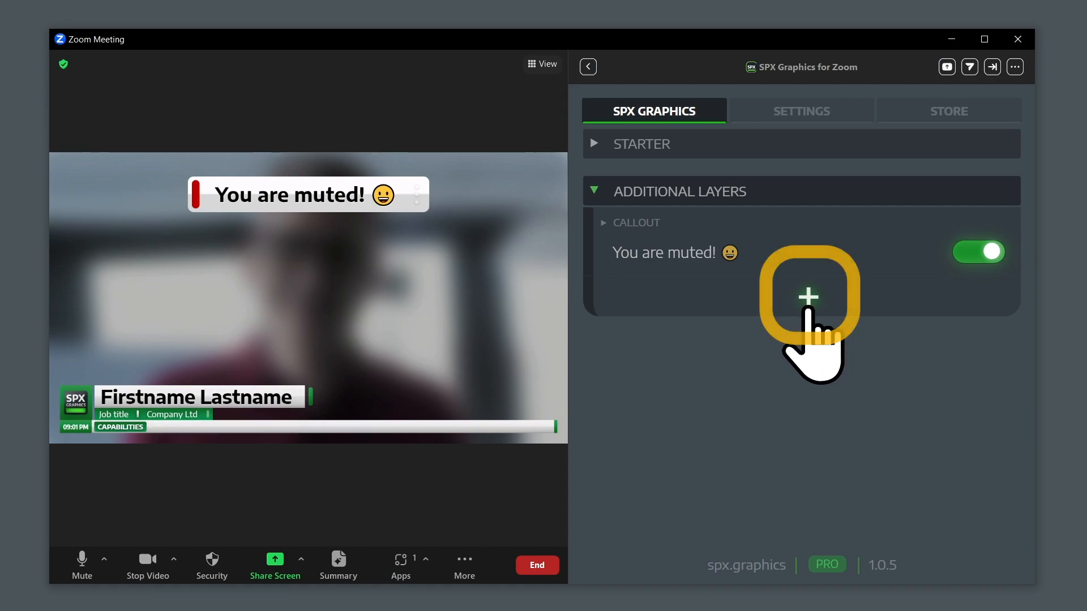
# Switch off the muted callout and bring up the layer template picker (1 of 10 used).
pyautogui.click(808, 296)
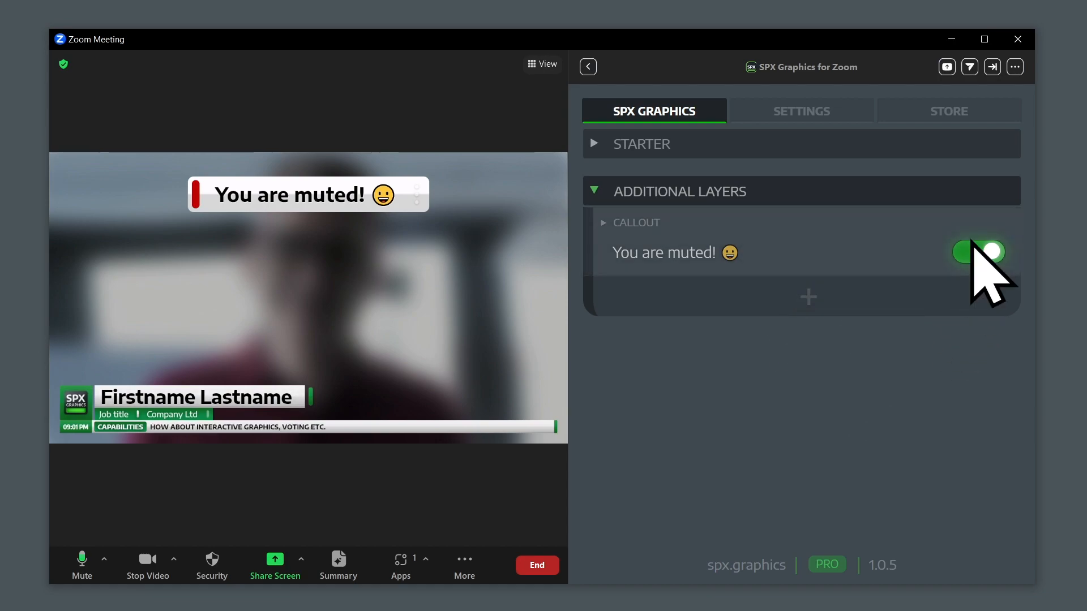
pyautogui.click(978, 251)
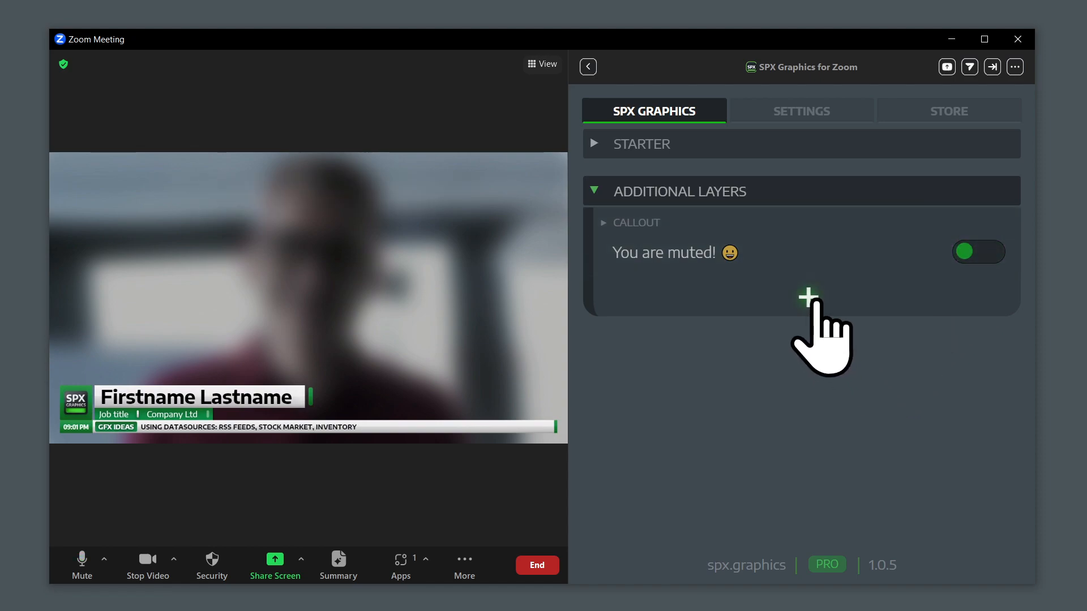
pyautogui.click(809, 296)
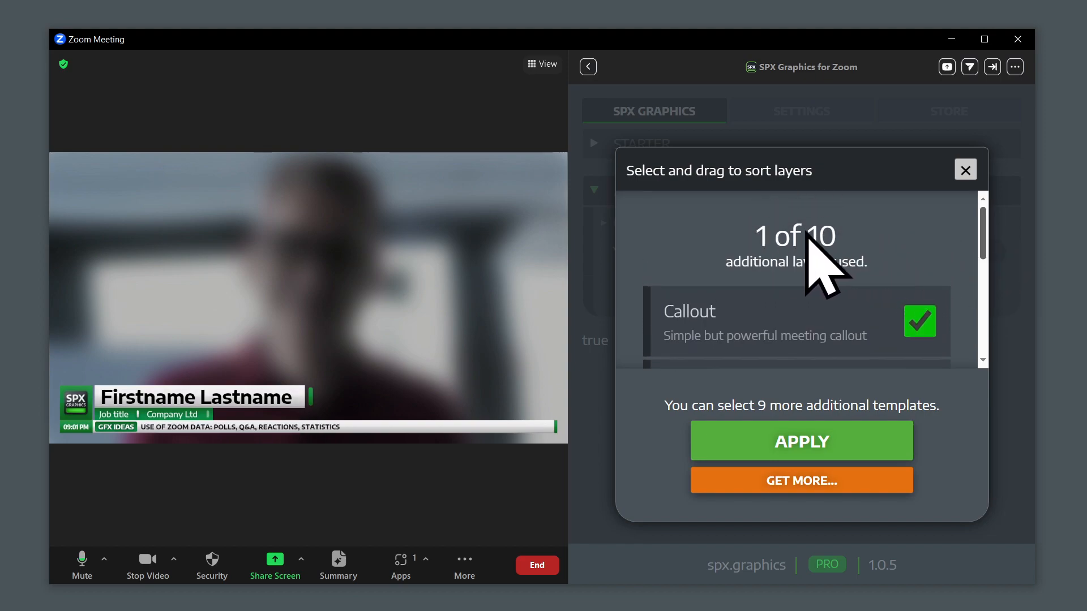
pyautogui.moveTo(985, 244)
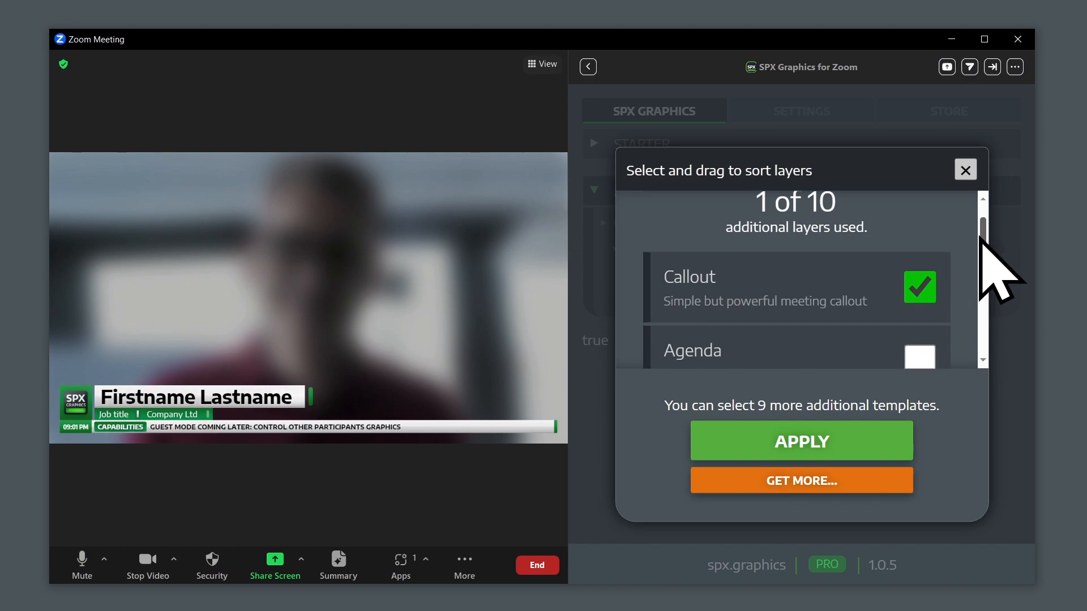
# Swap the Callout template for Agenda and apply, giving a Brief agenda item.
pyautogui.click(920, 287)
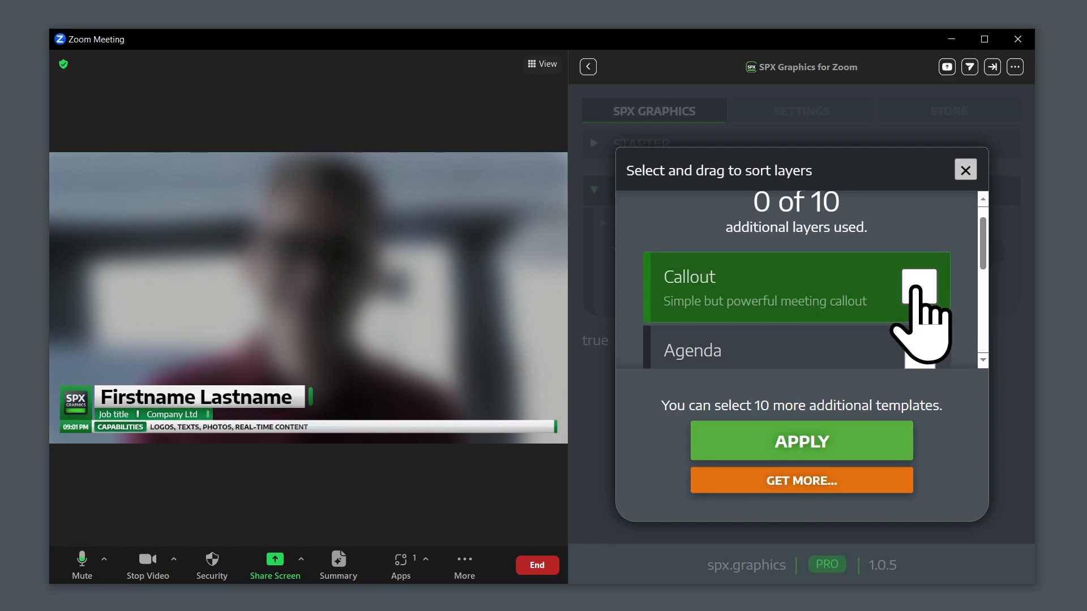
pyautogui.click(920, 273)
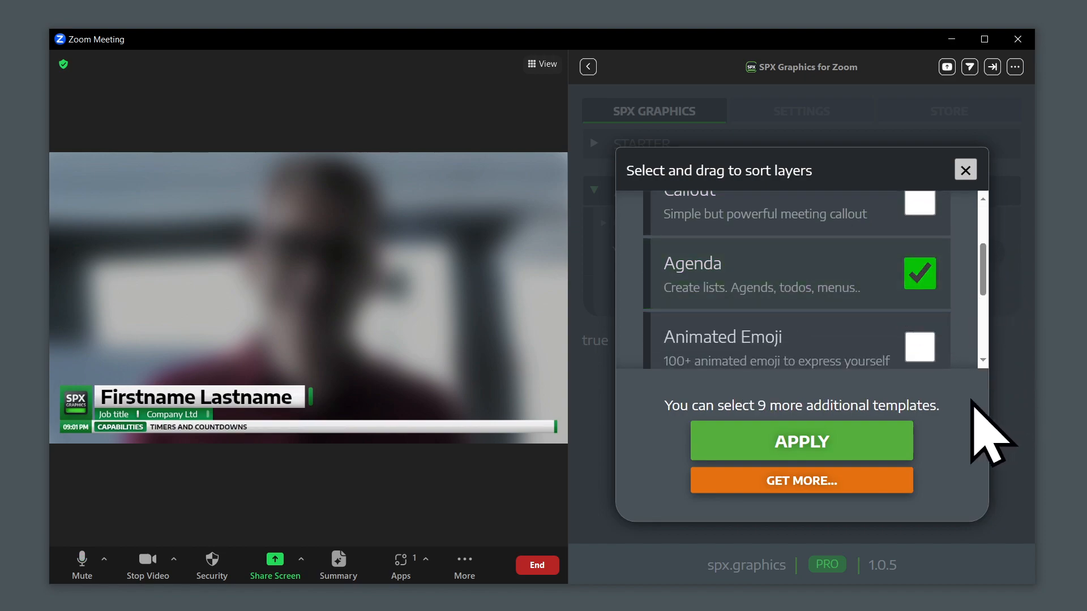
pyautogui.click(802, 441)
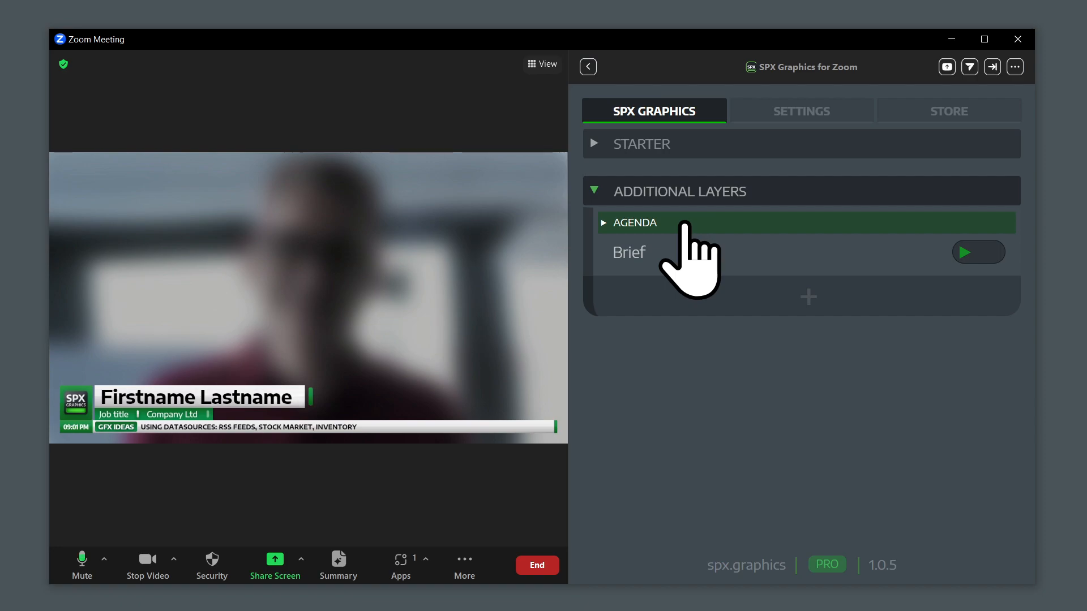
# Play the Brief agenda list over the video and reopen the template picker.
pyautogui.click(978, 252)
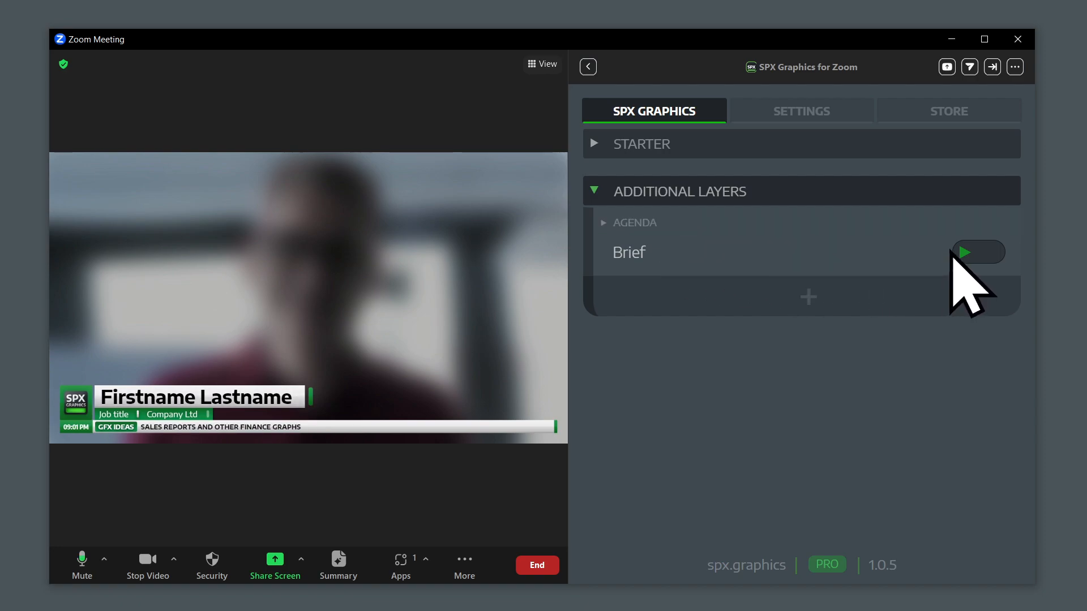
pyautogui.click(966, 251)
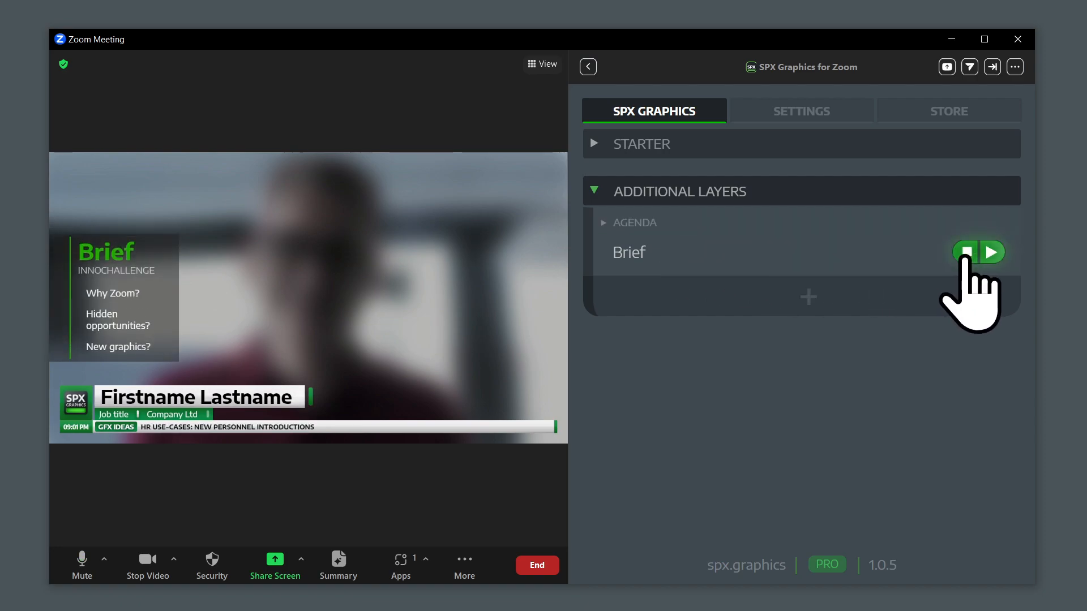
pyautogui.click(994, 251)
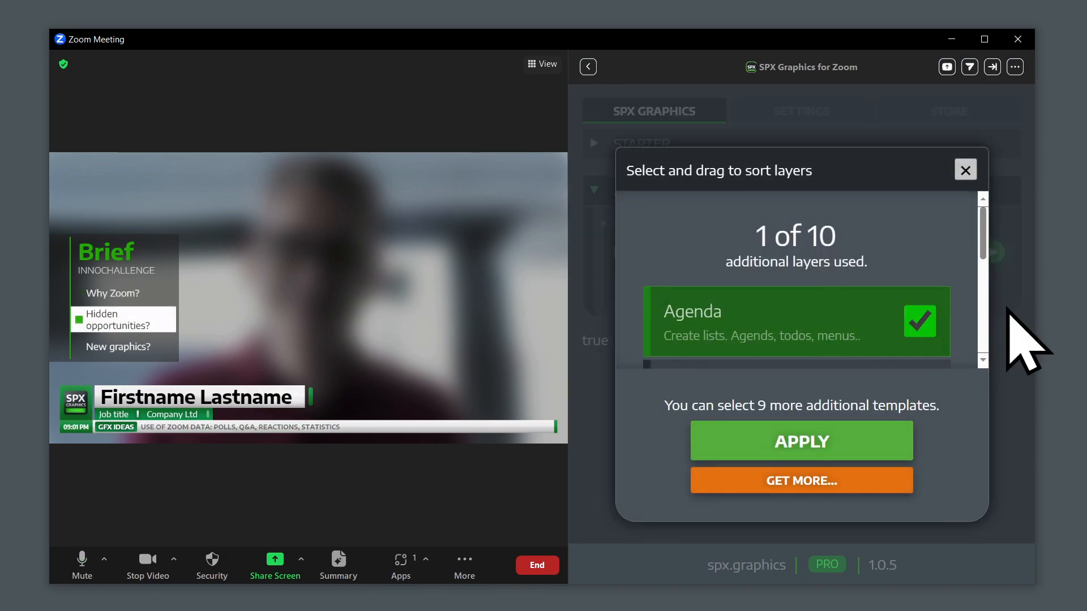
# Add Animated Emoji and Callout beside the agenda, apply, and show the muted callout.
pyautogui.scroll(-3)
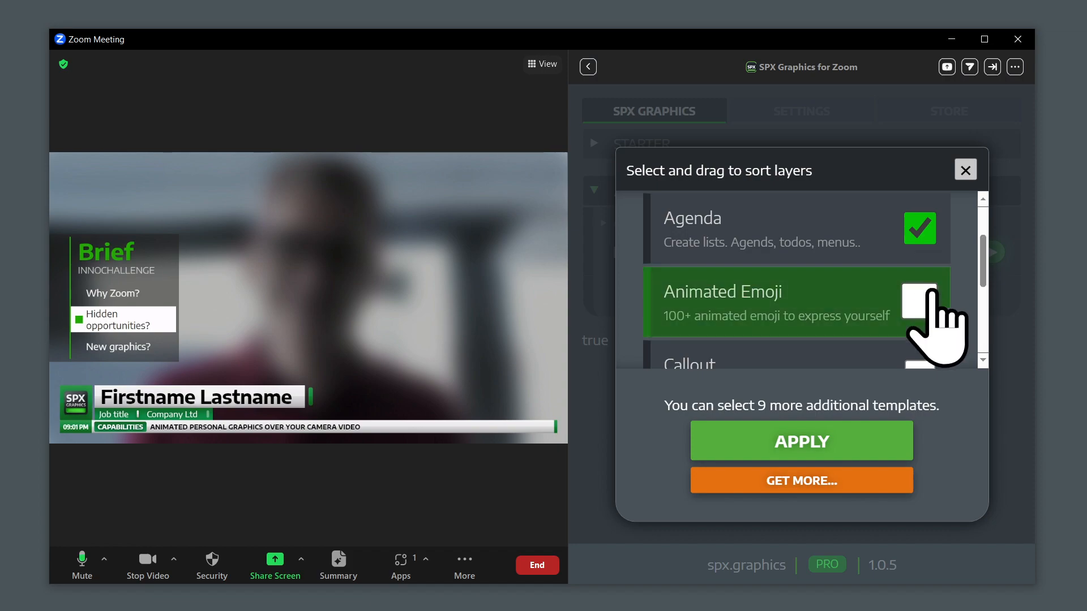
pyautogui.click(919, 302)
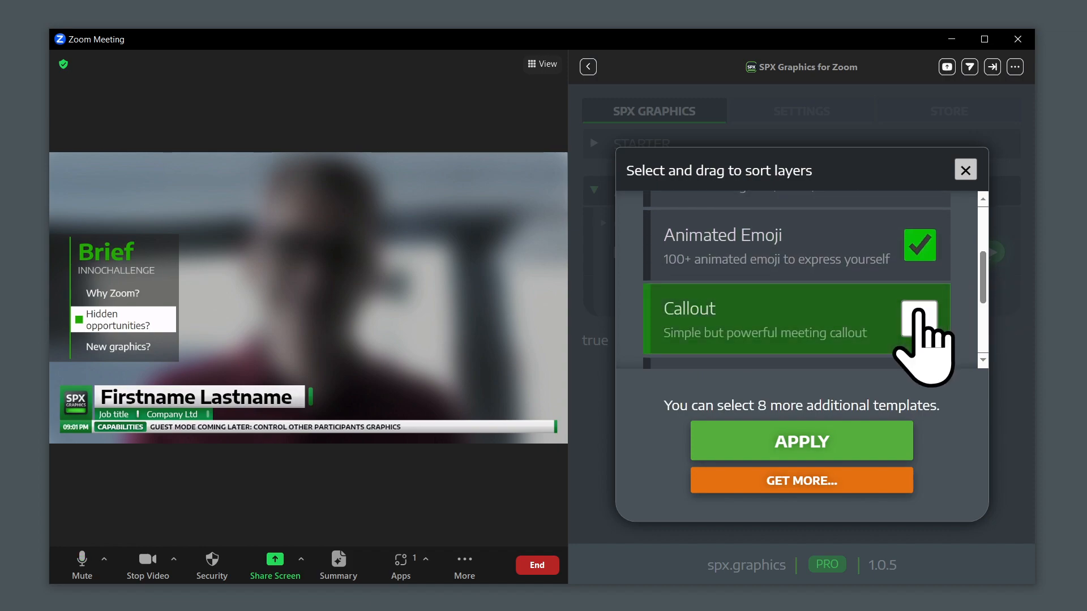
pyautogui.click(920, 320)
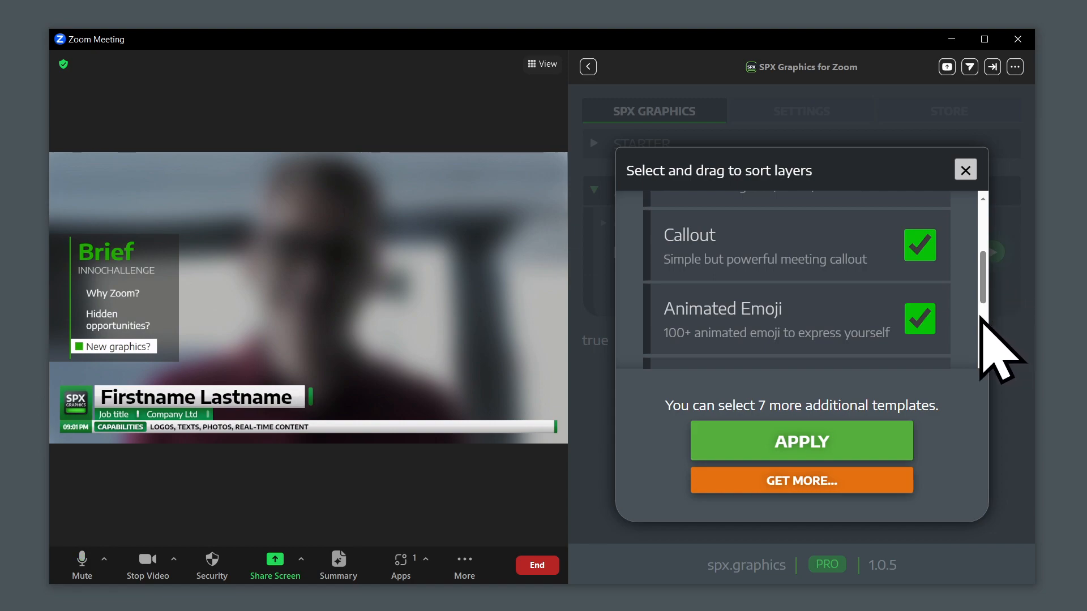
pyautogui.click(802, 440)
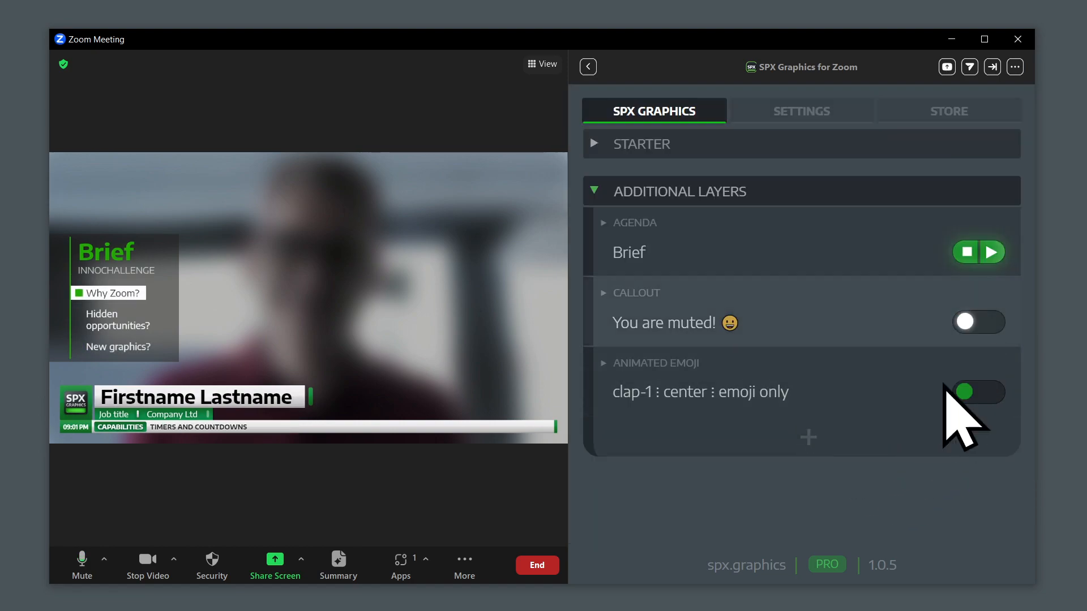
pyautogui.click(978, 321)
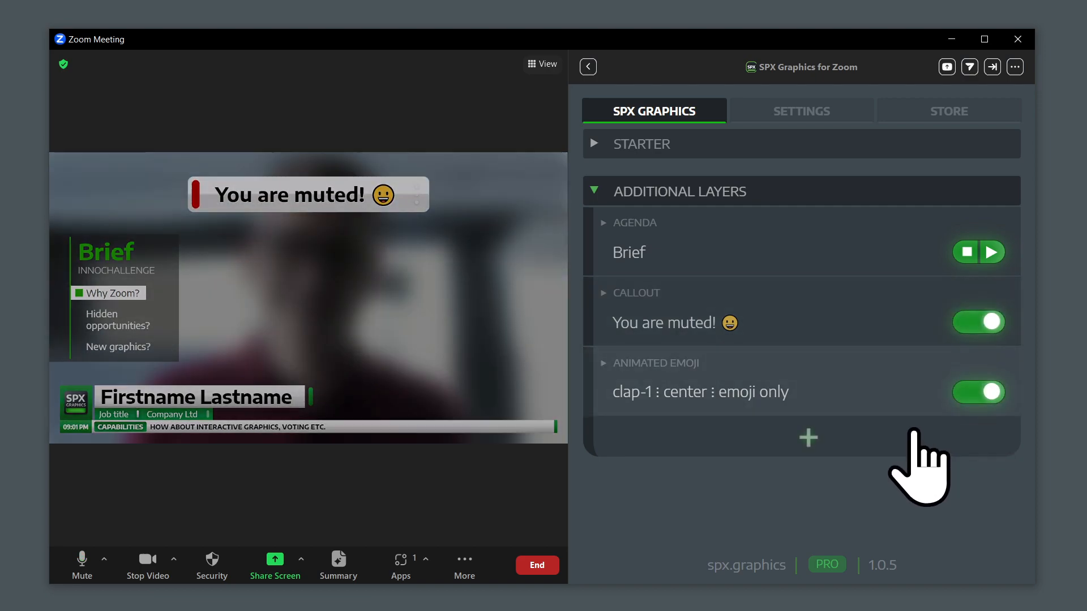